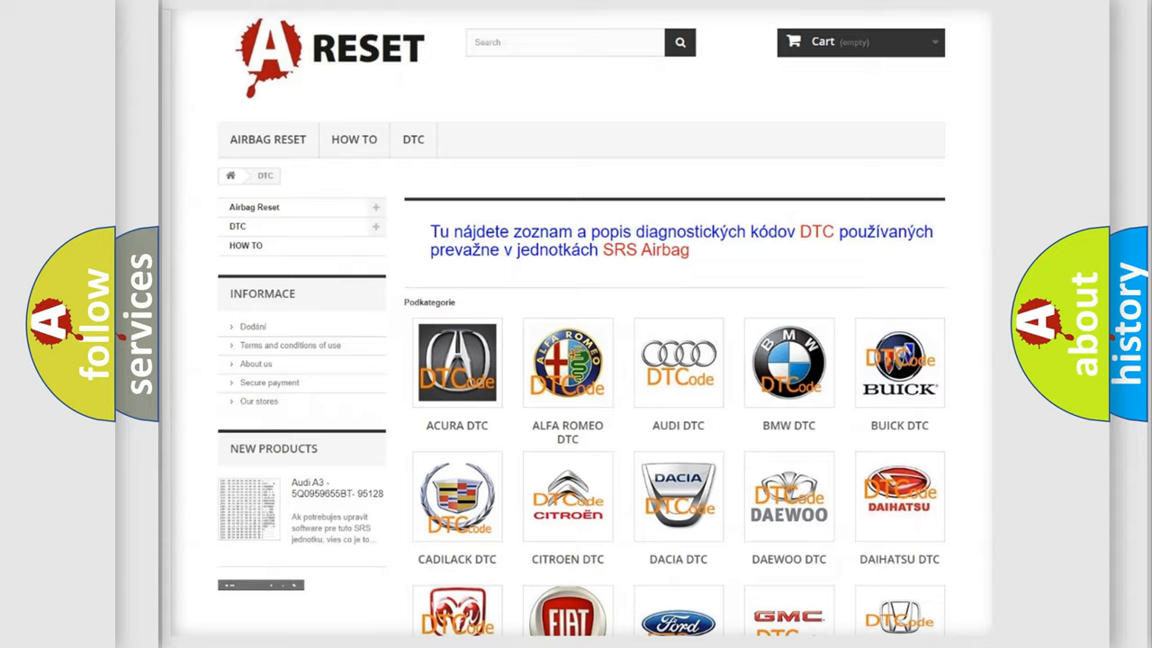
scroll("down", 3)
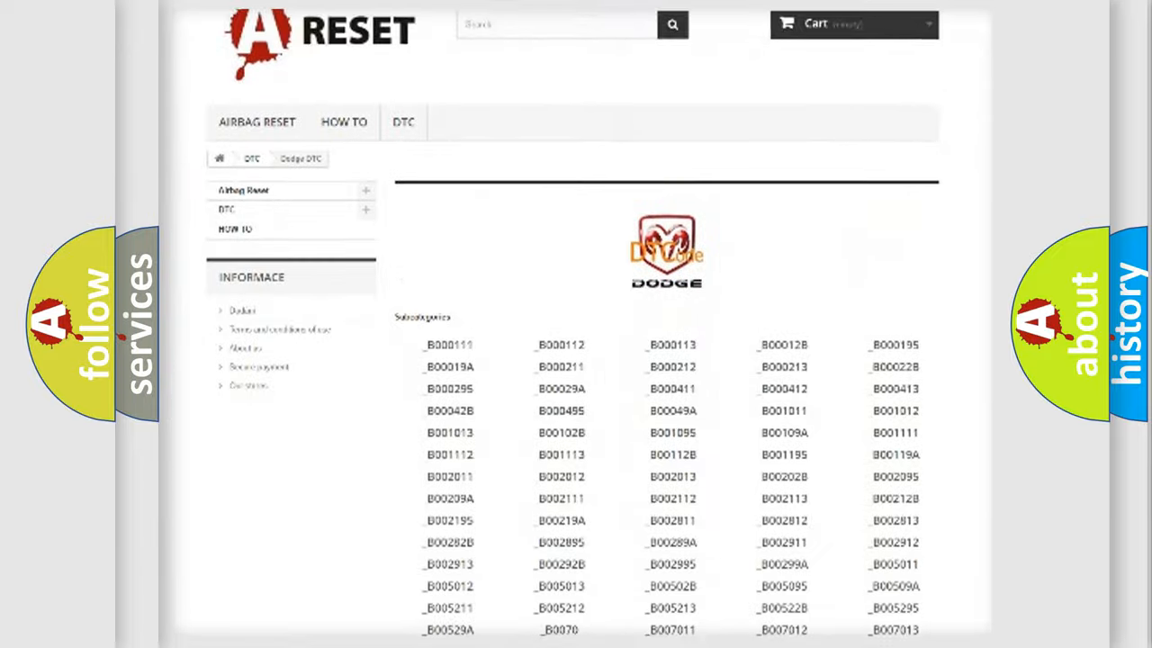
scroll("down", 3)
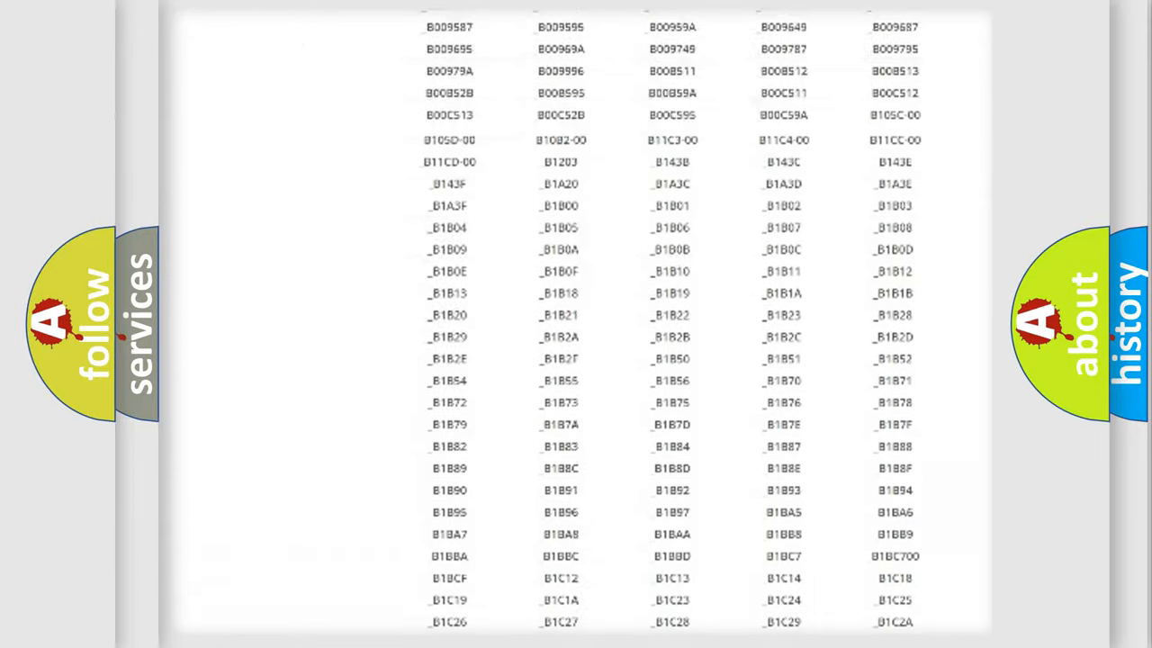
scroll("up", 3)
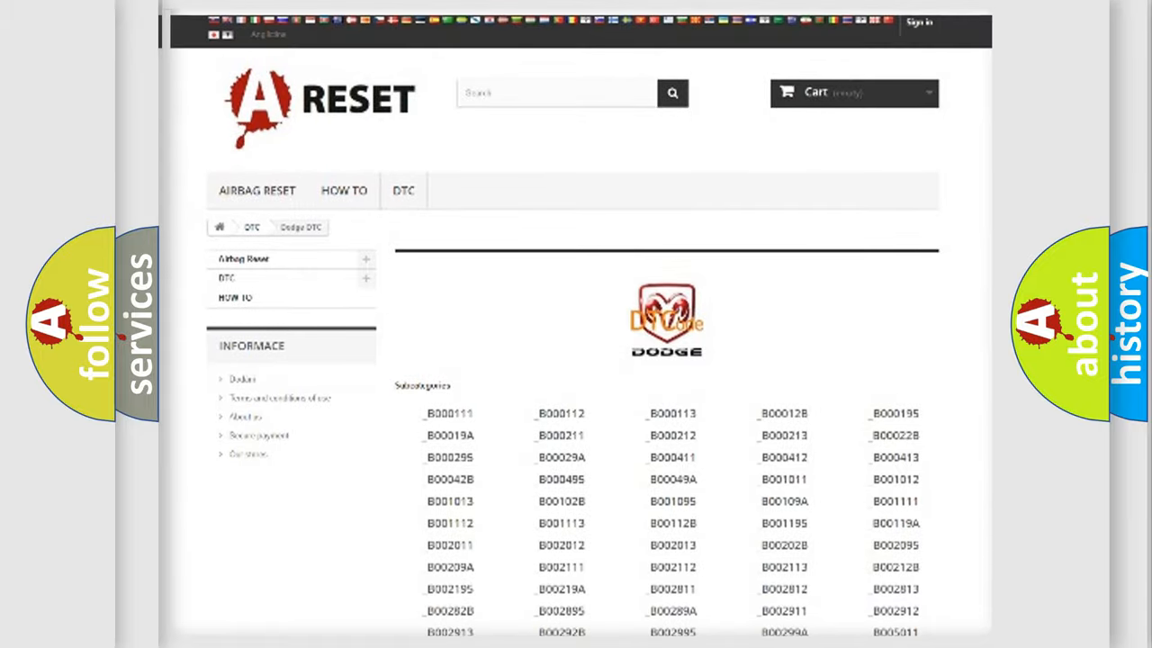